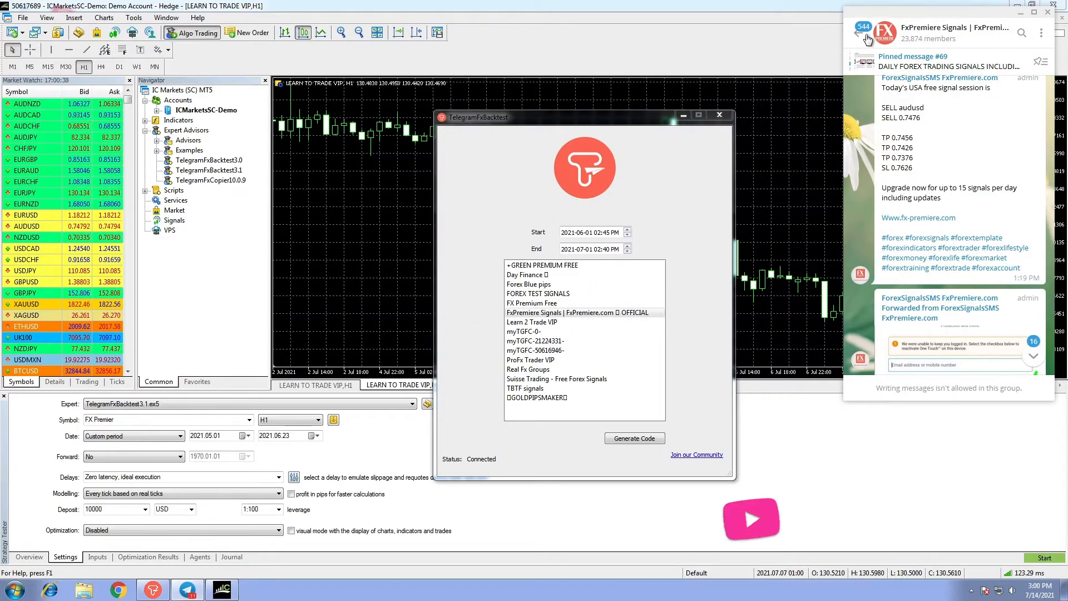
Leave the FxPremiere Signals channel and return to Telegram's chat list.
left_click(860, 33)
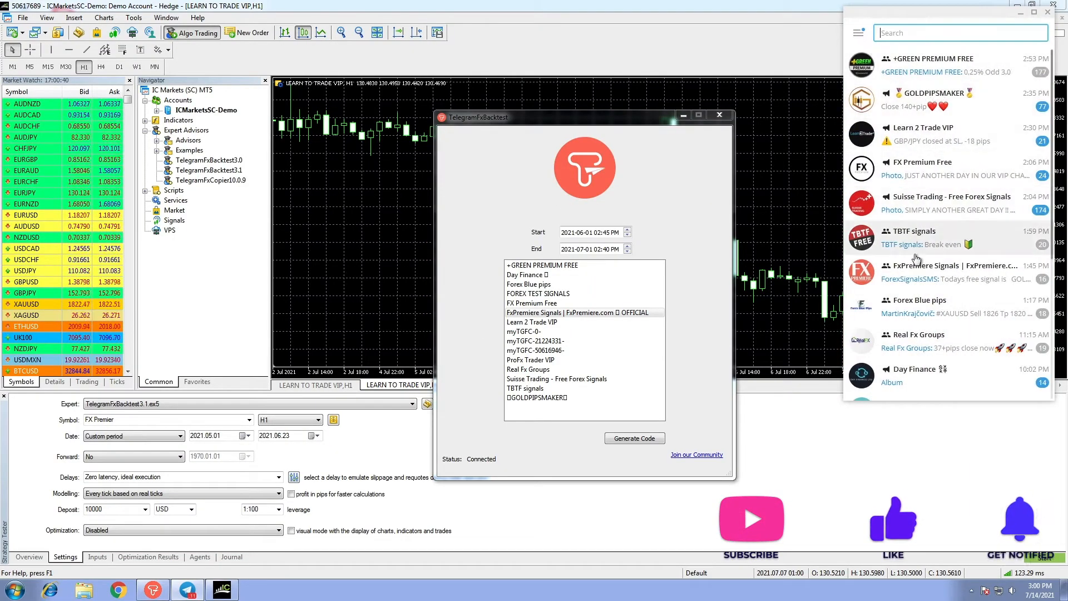
left_click(926, 266)
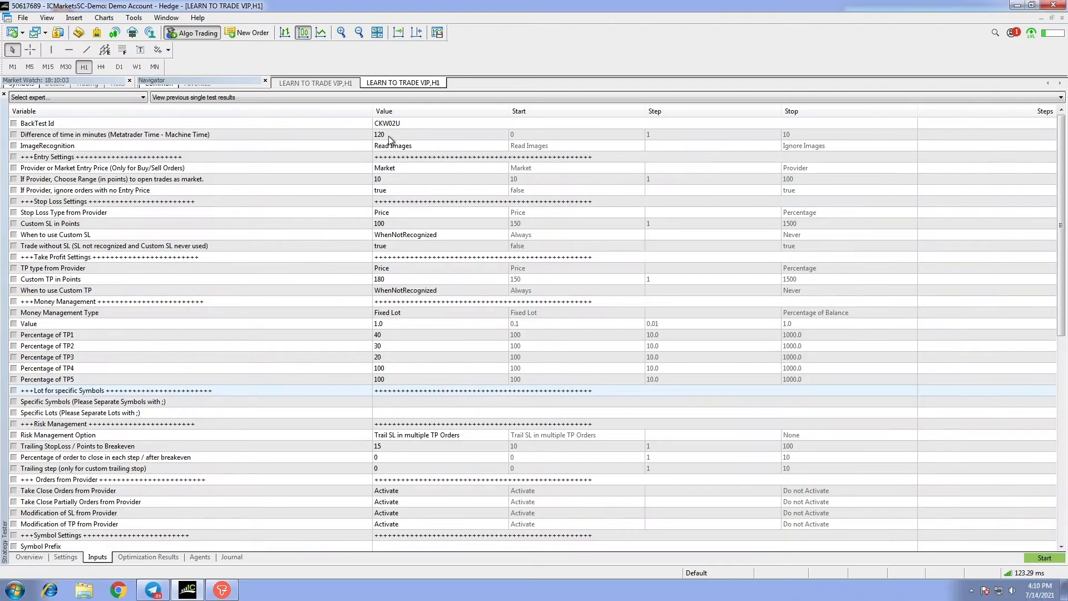
Use Provider entry prices with a 50-point range, custom SL 130 and custom TP 120.
left_click(440, 168)
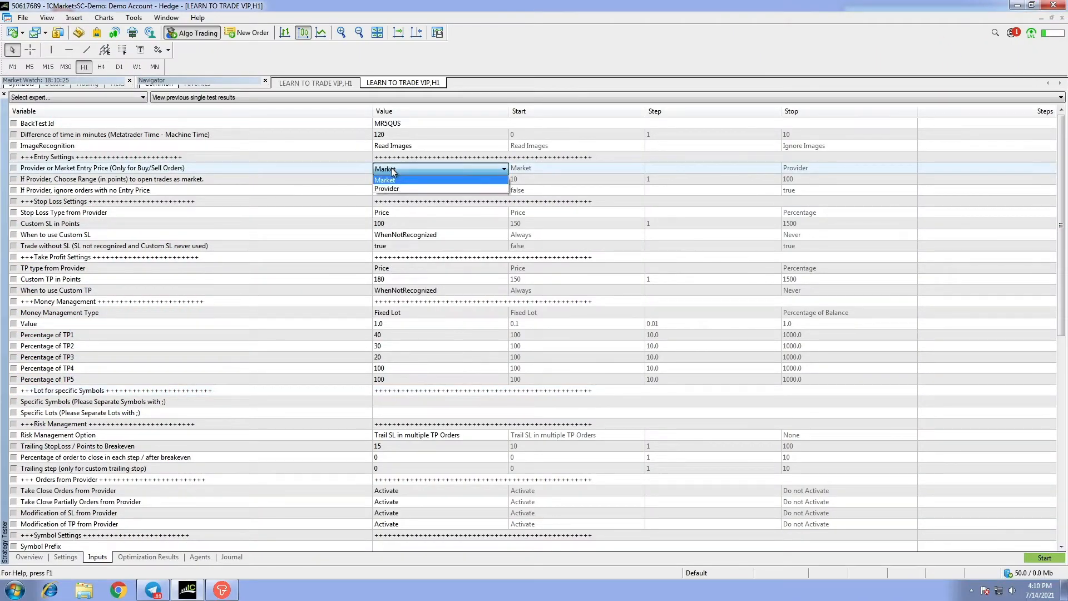
left_click(386, 188)
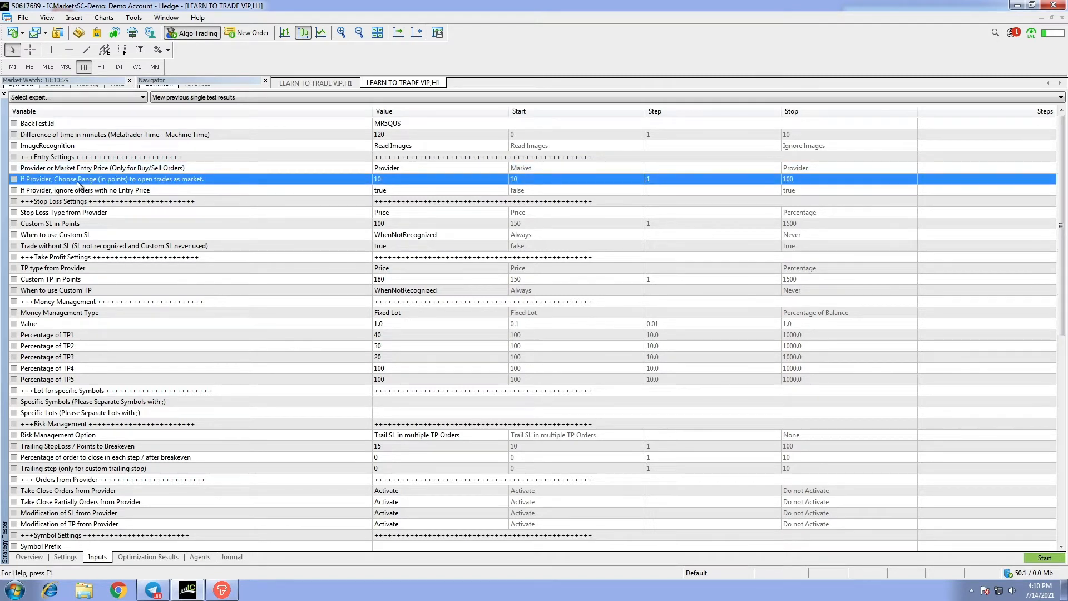
mouse_move(339, 180)
type("50")
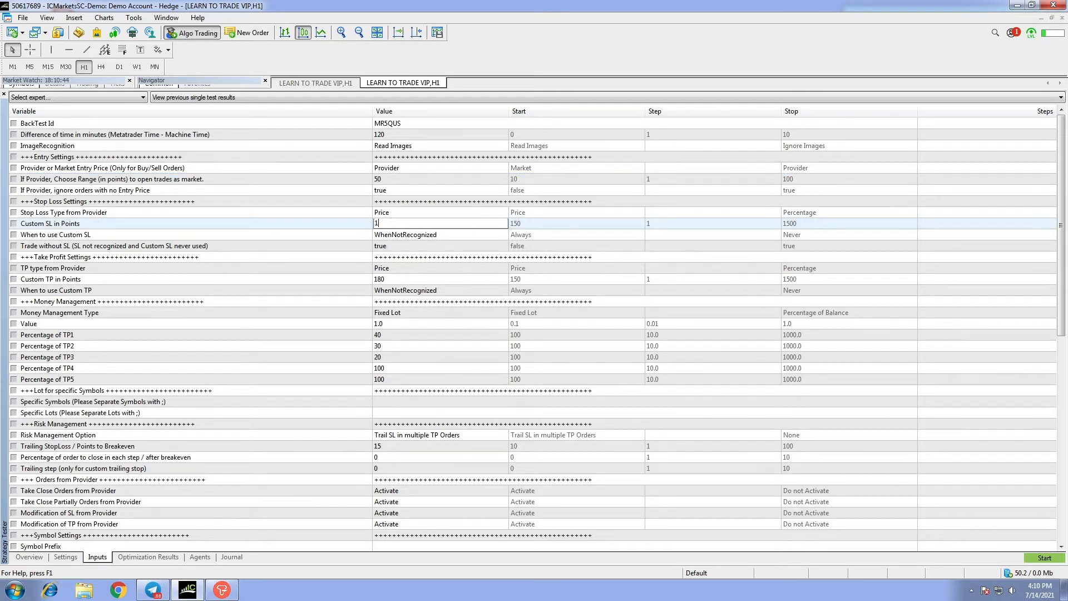
type("30")
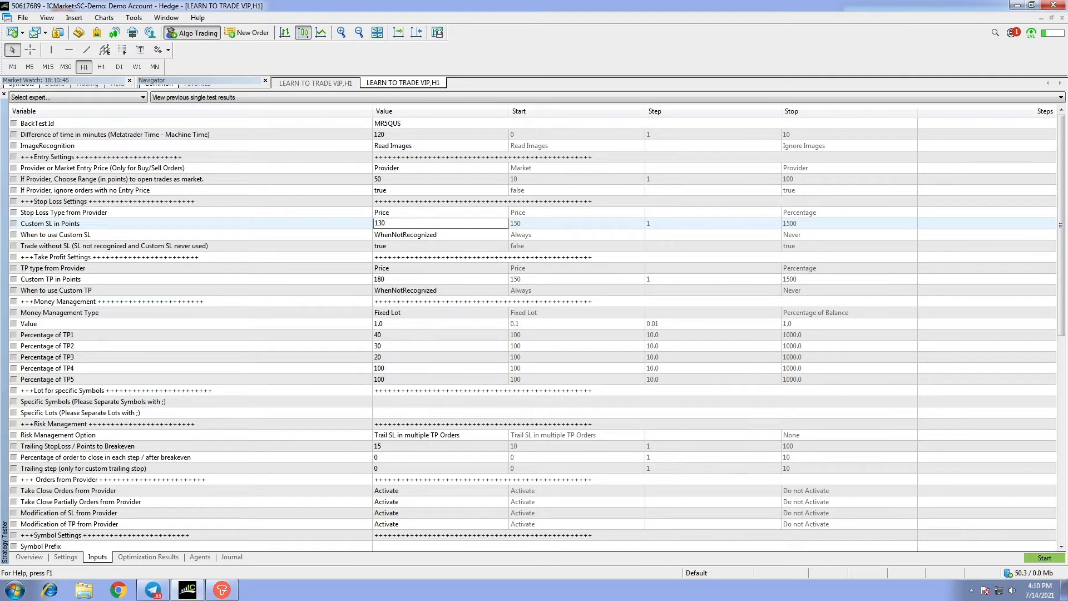
double_click(381, 279)
type("120")
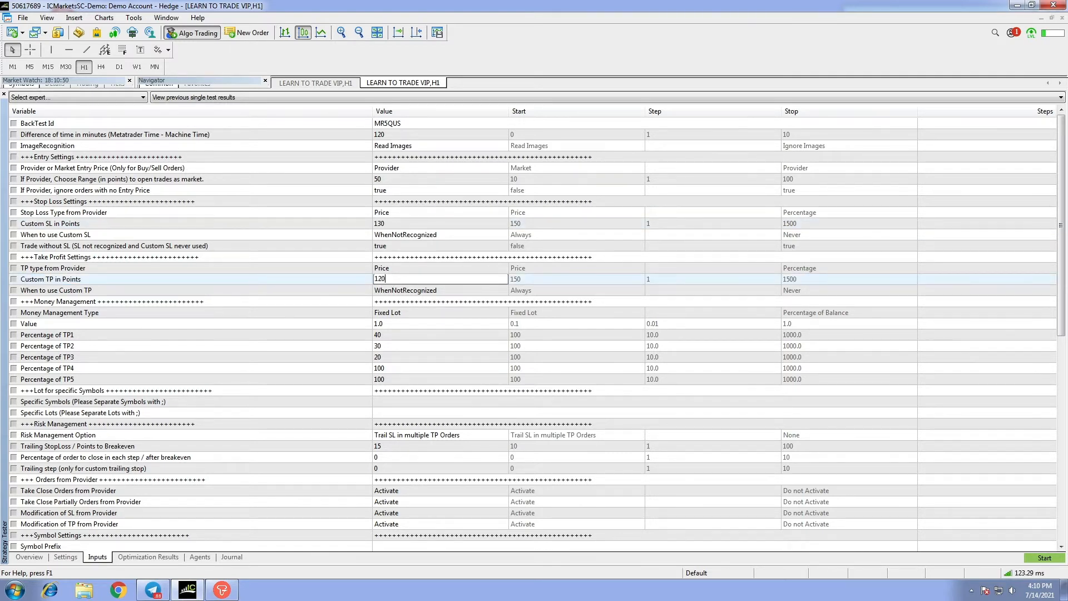
Set the fixed lot Value to 1.3, TP1 percentage to 50 and TP2 to 40.
left_click(49, 280)
type("50")
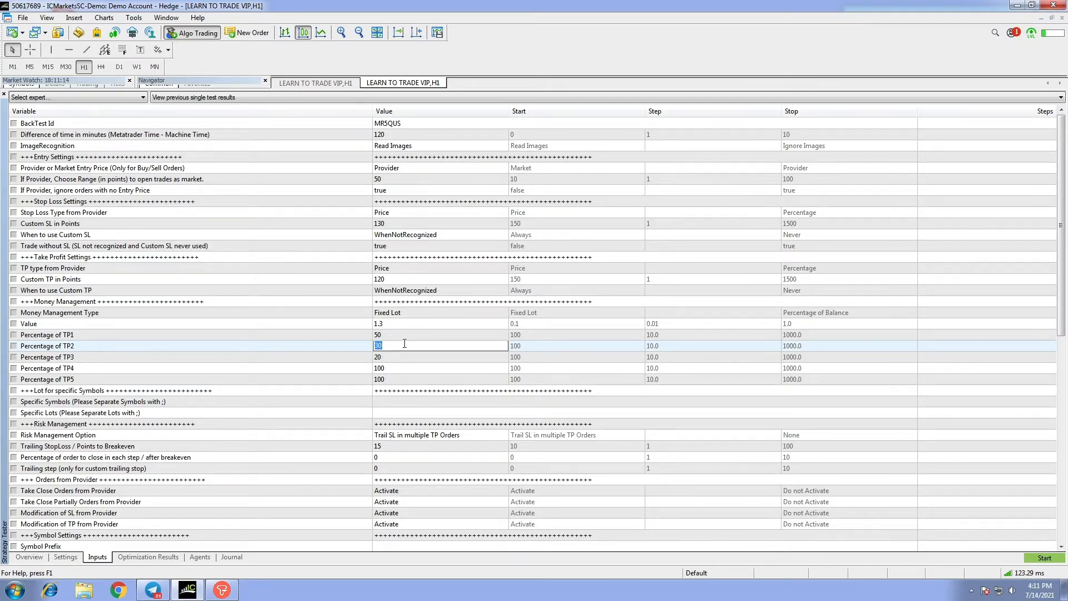
type("40")
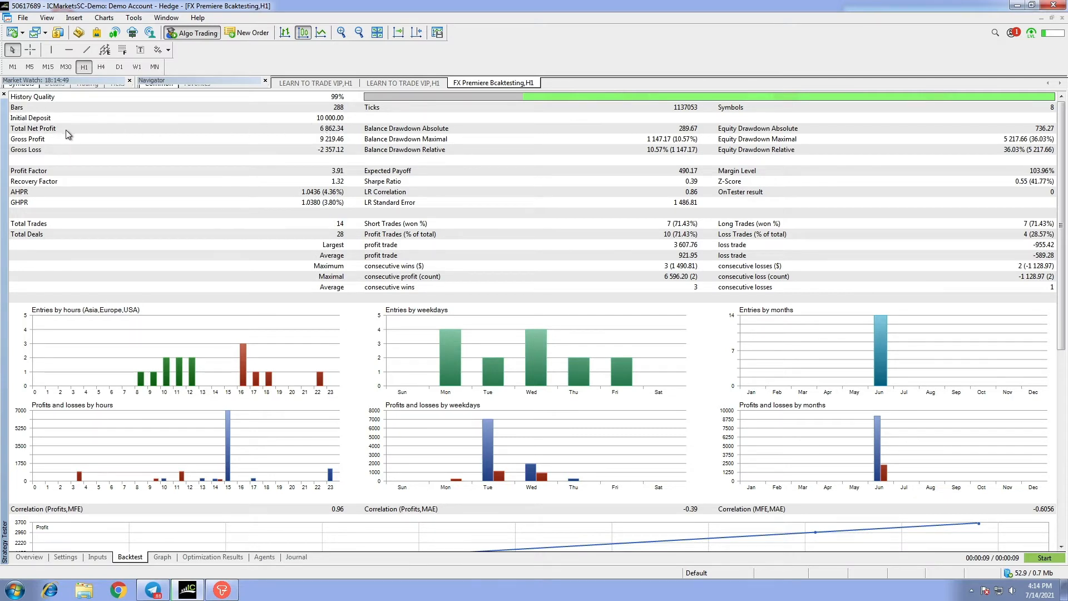
mouse_move(307, 134)
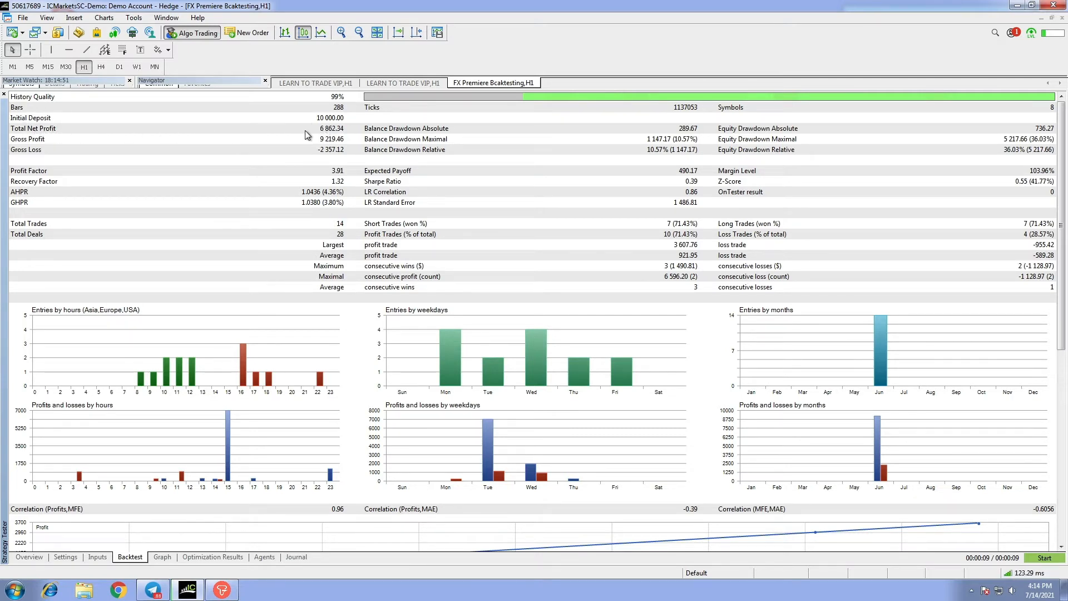
mouse_move(334, 133)
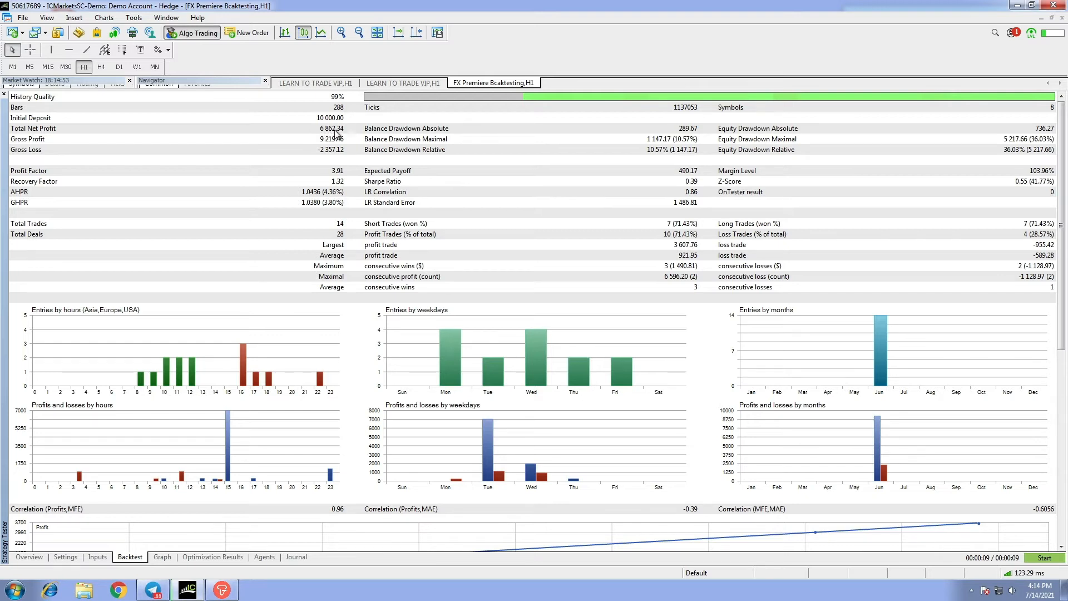
mouse_move(28, 143)
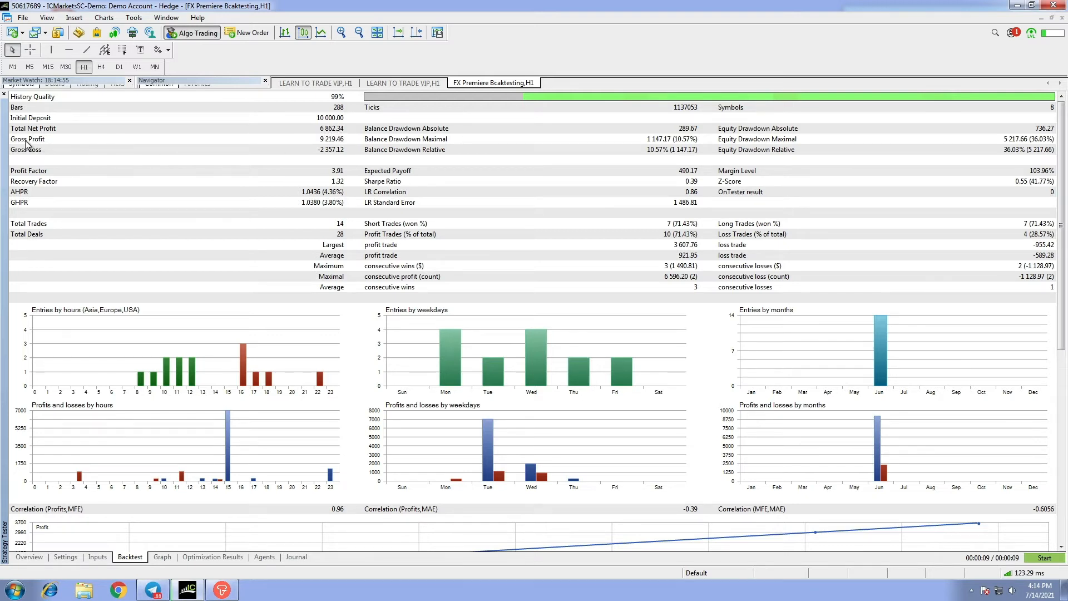
mouse_move(296, 157)
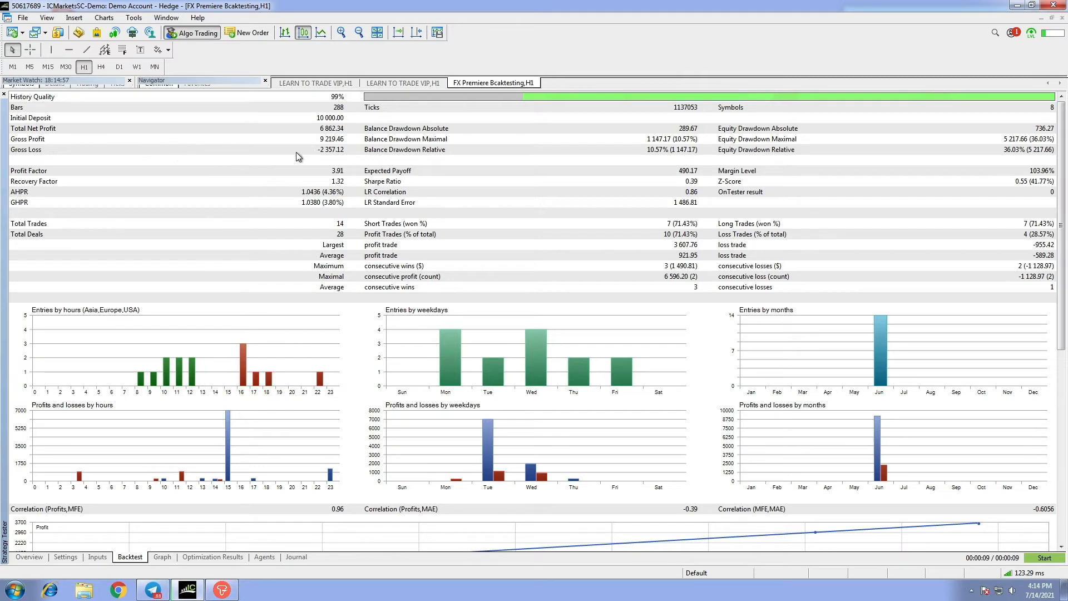
mouse_move(332, 146)
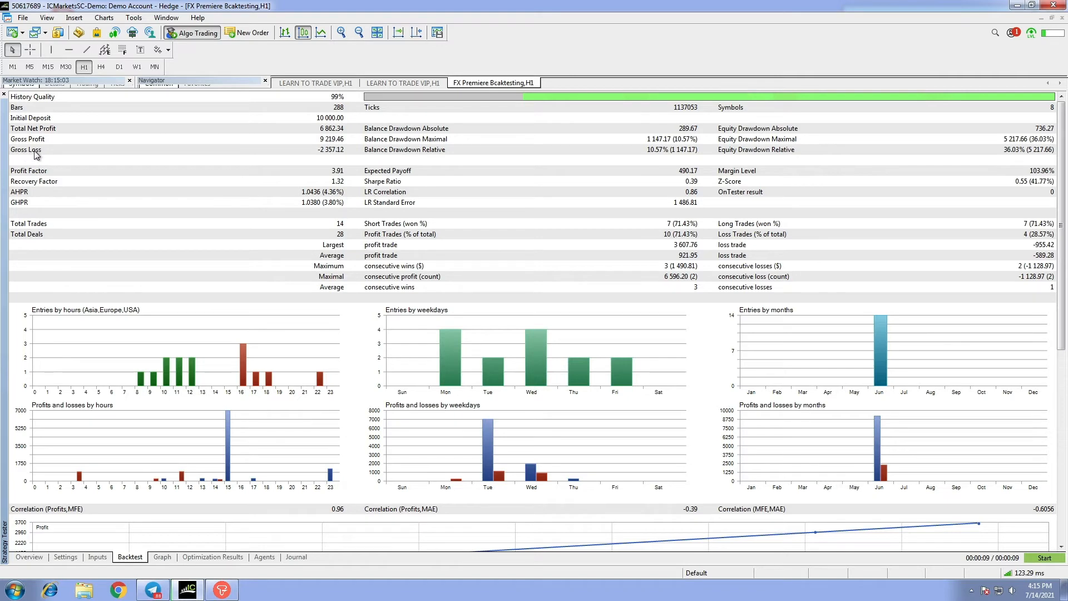
mouse_move(325, 153)
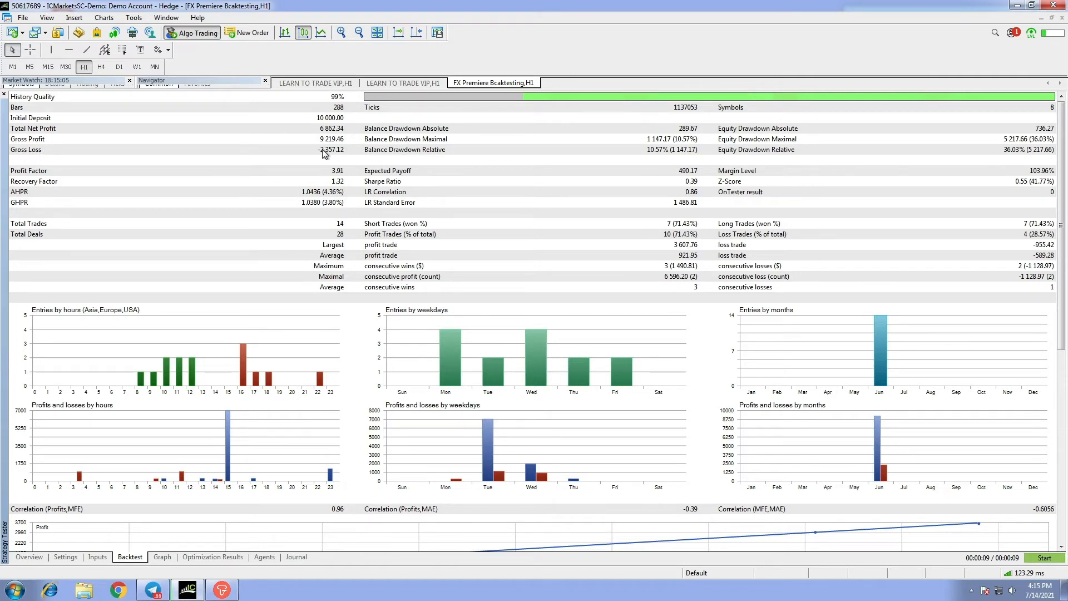
mouse_move(329, 154)
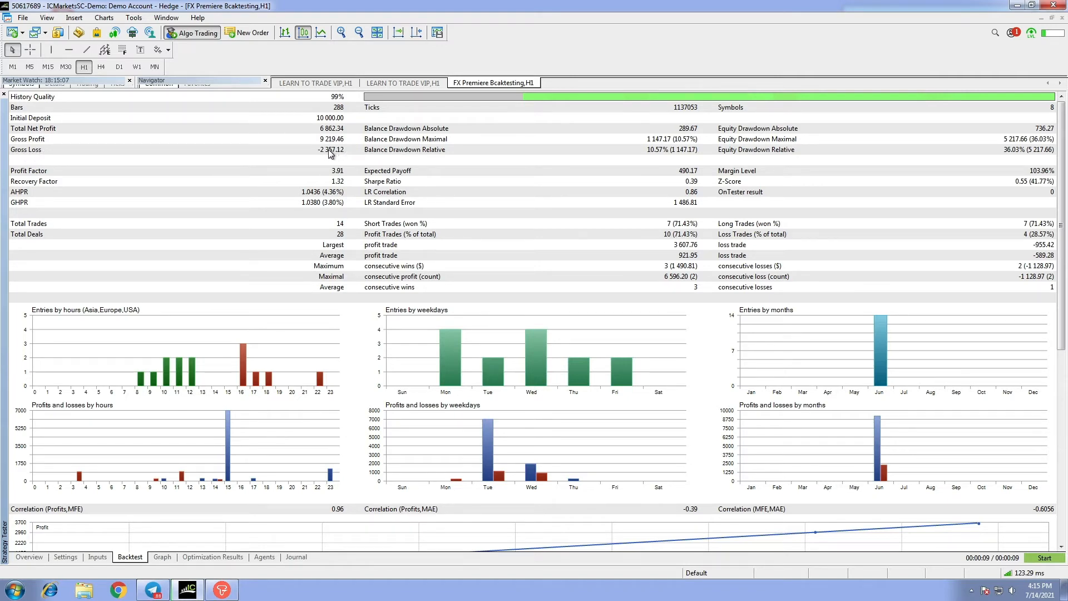
mouse_move(886, 206)
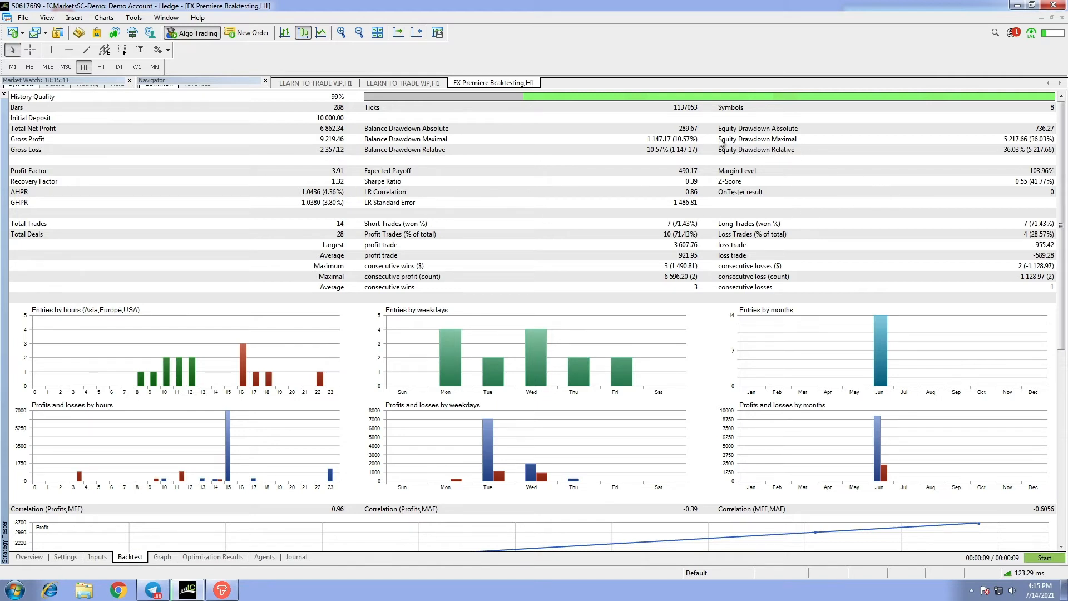
mouse_move(777, 143)
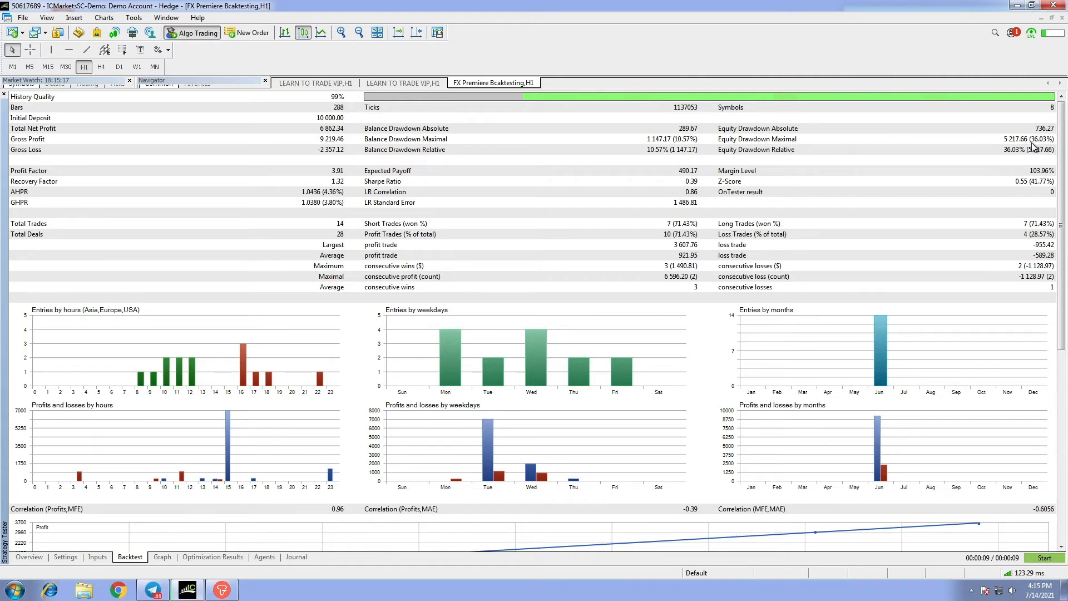
mouse_move(793, 182)
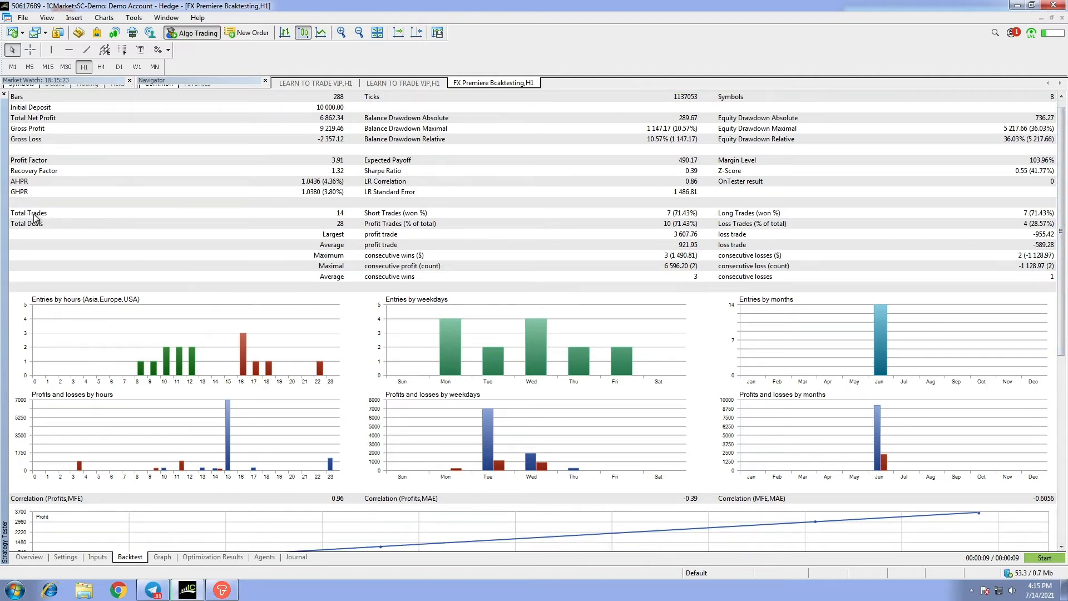
mouse_move(12, 235)
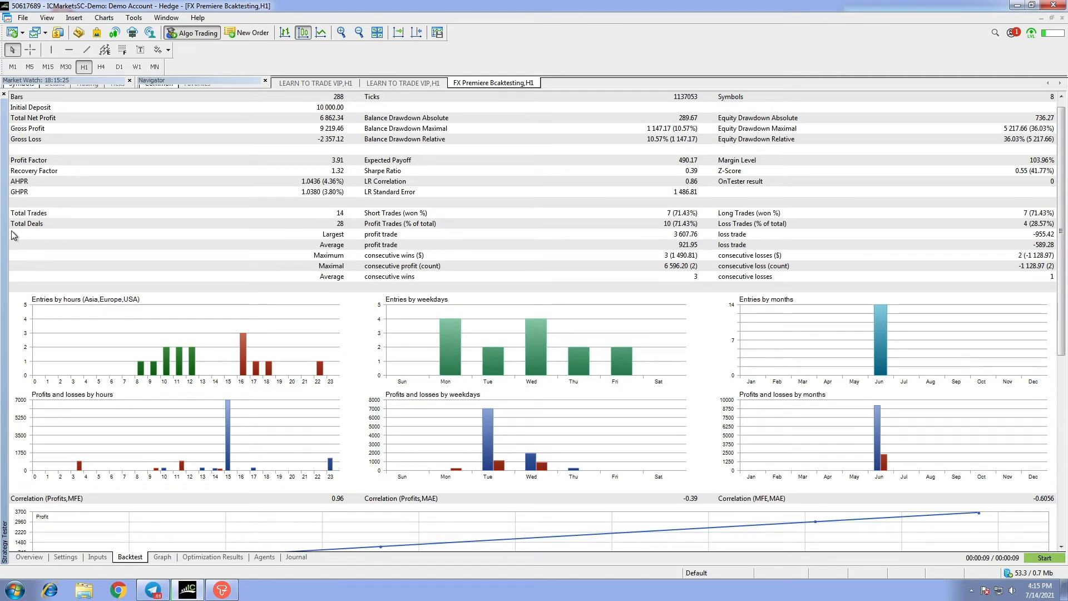
mouse_move(334, 228)
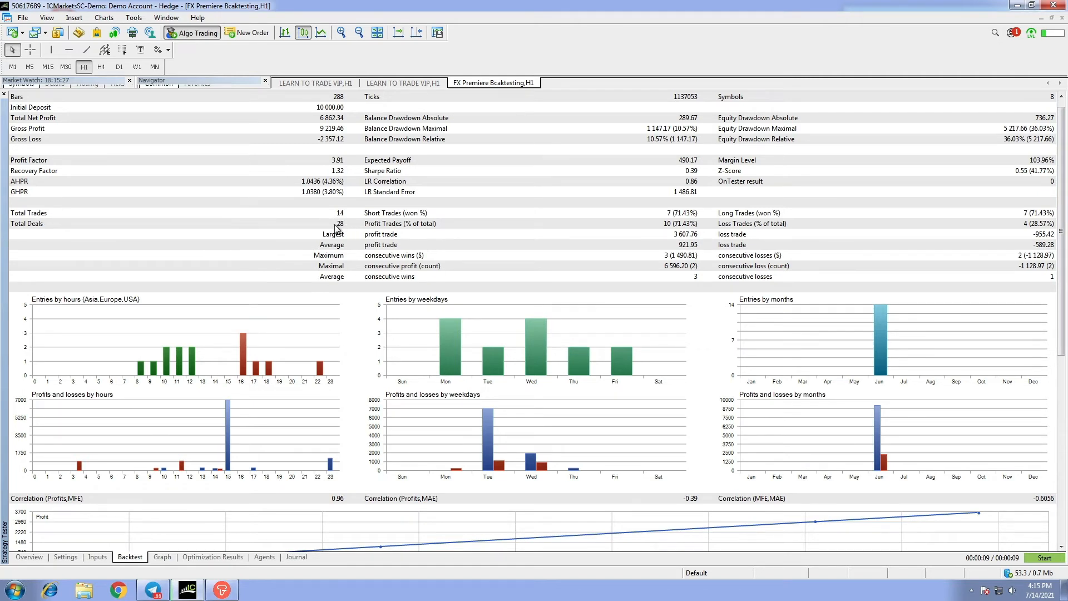
mouse_move(416, 218)
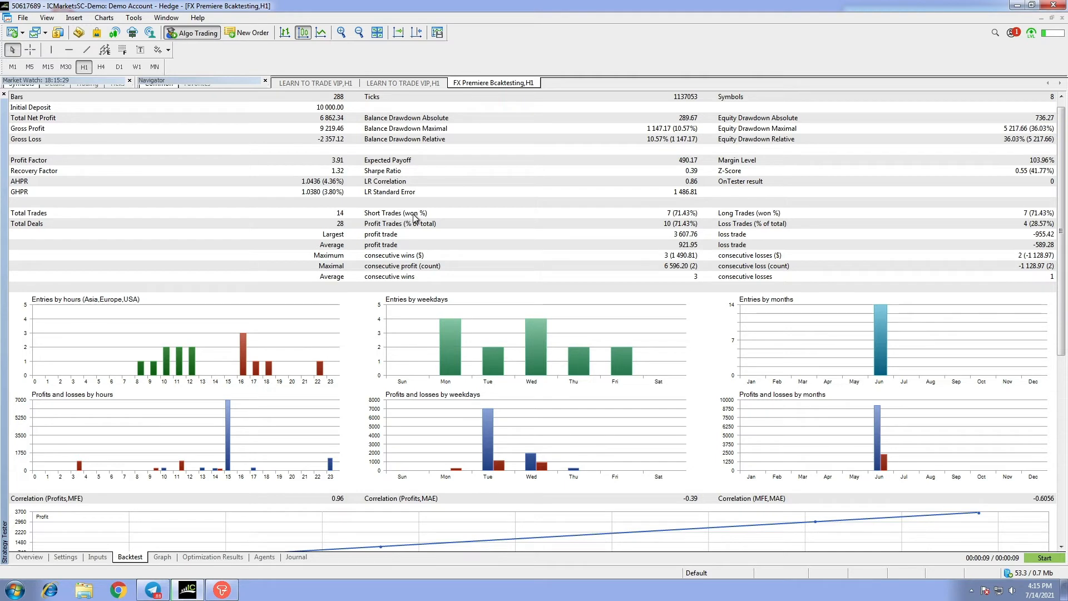
mouse_move(682, 219)
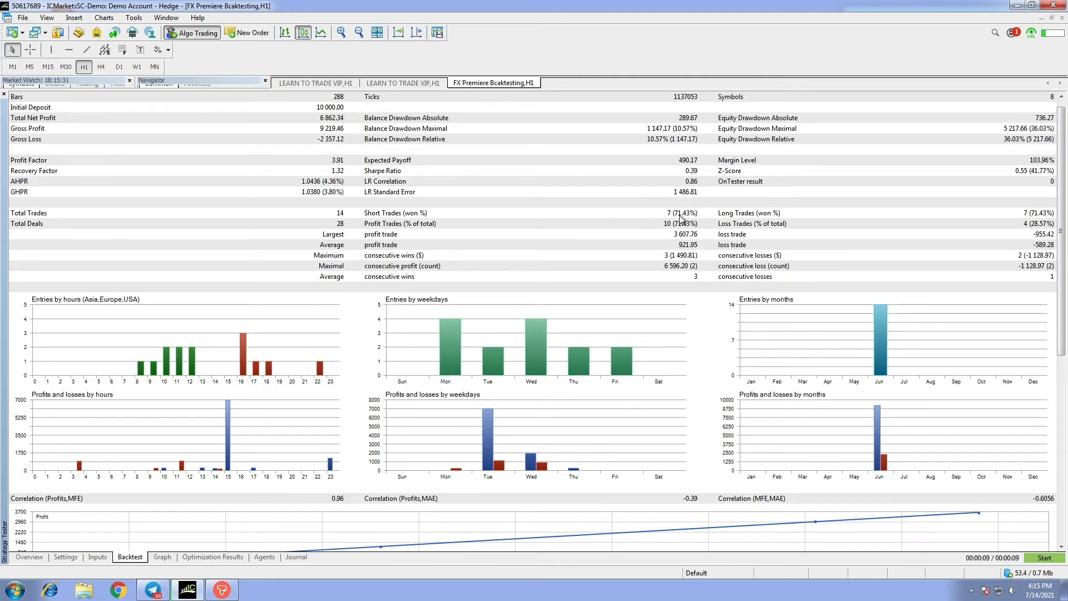
mouse_move(694, 219)
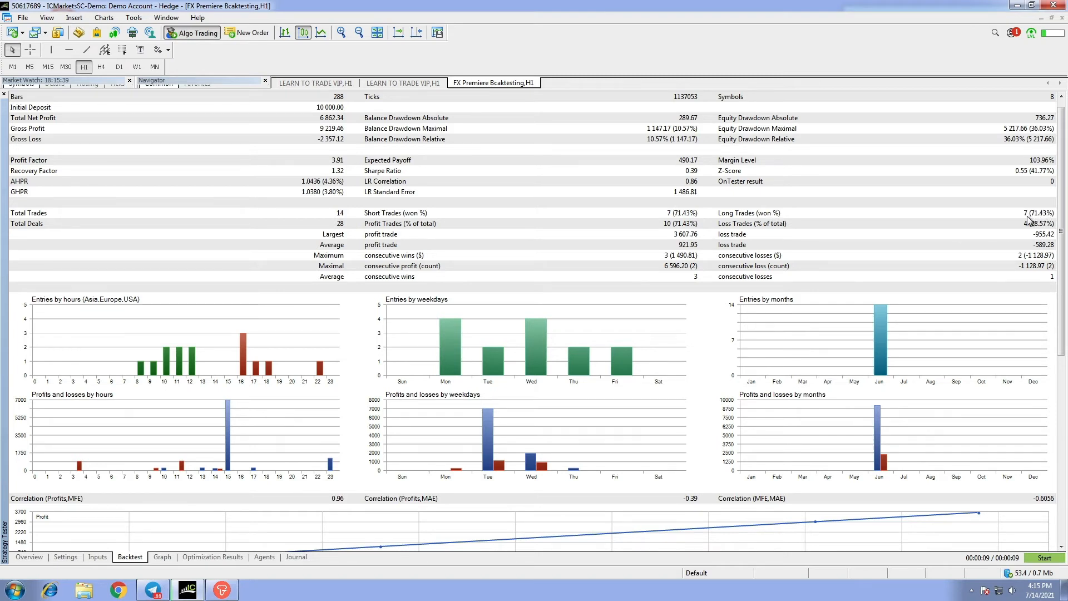
Scroll the Backtest report to the charts and switch to the Graph view.
scroll("down", 3)
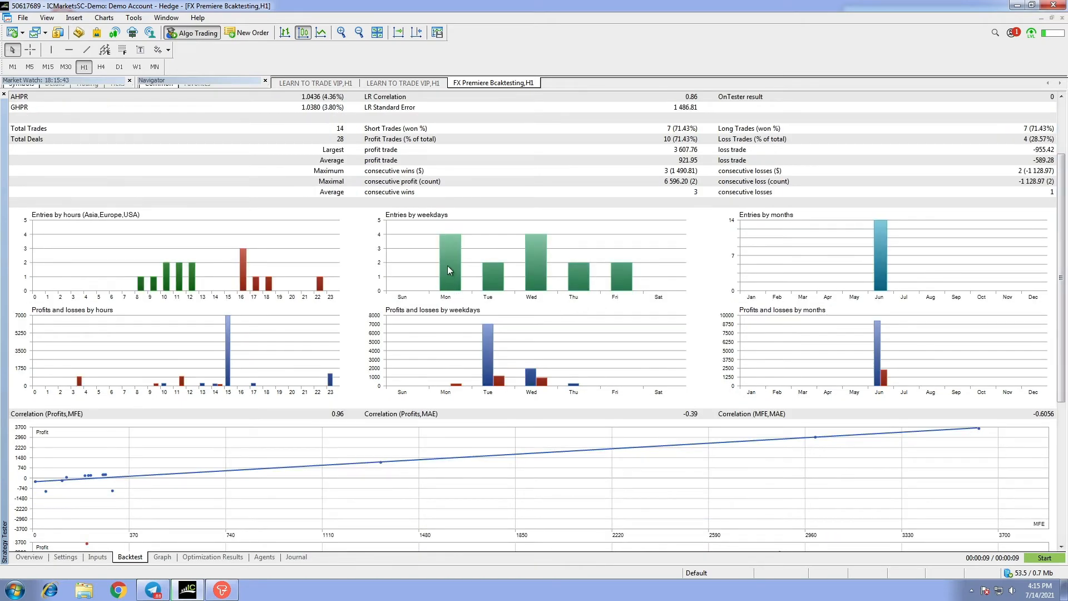
mouse_move(535, 269)
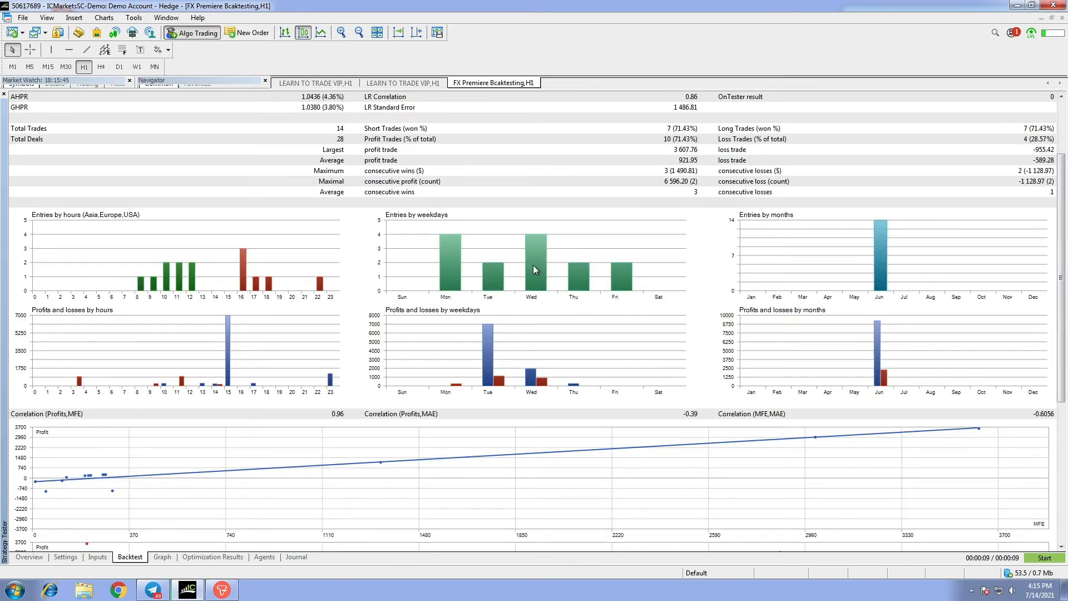
mouse_move(320, 319)
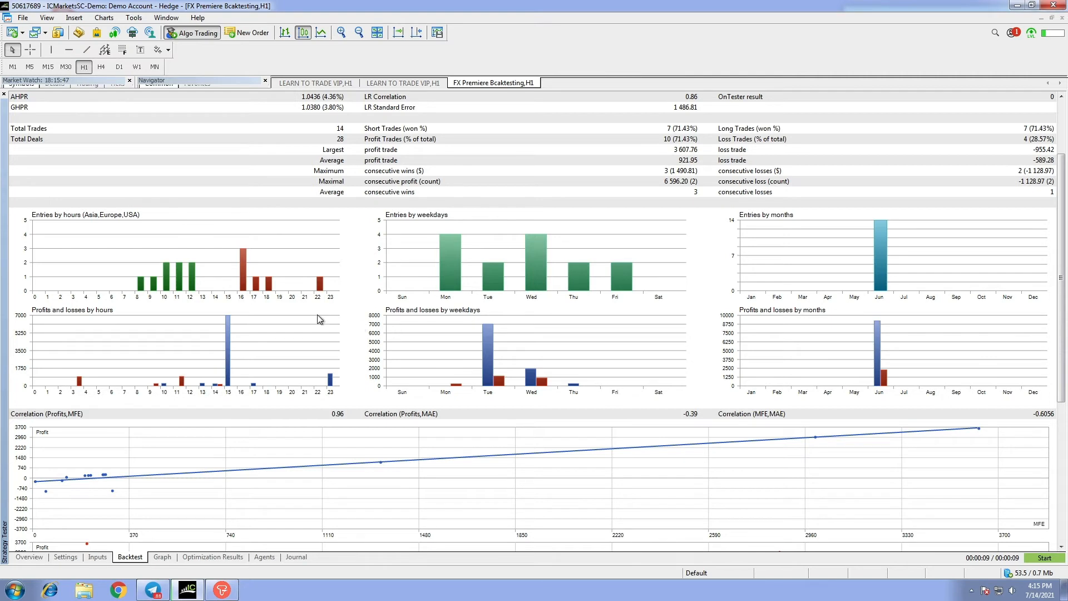
mouse_move(100, 339)
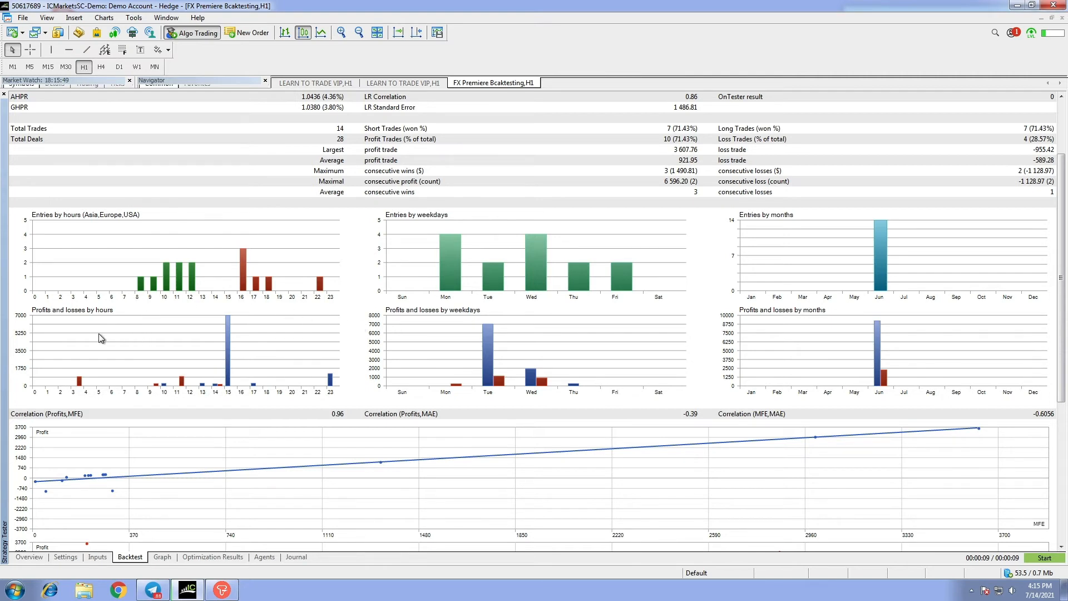
mouse_move(88, 325)
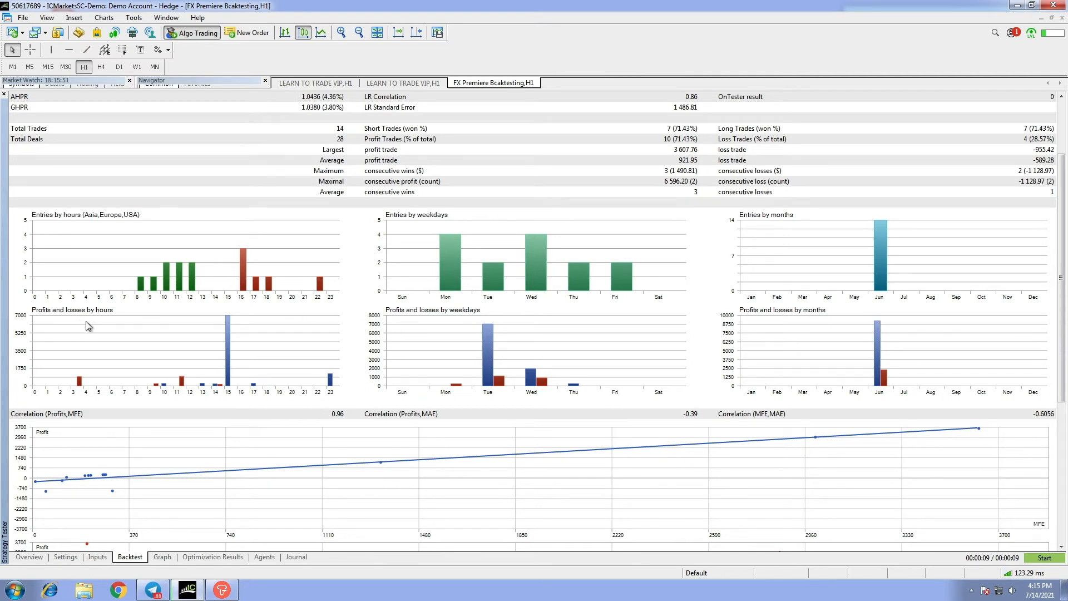
mouse_move(382, 360)
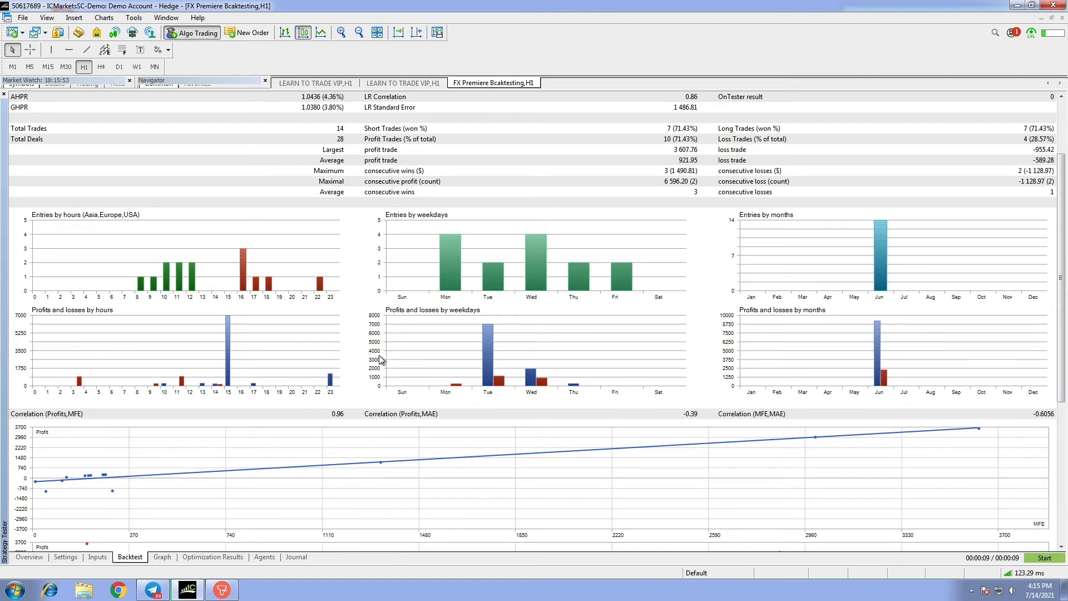
left_click(161, 556)
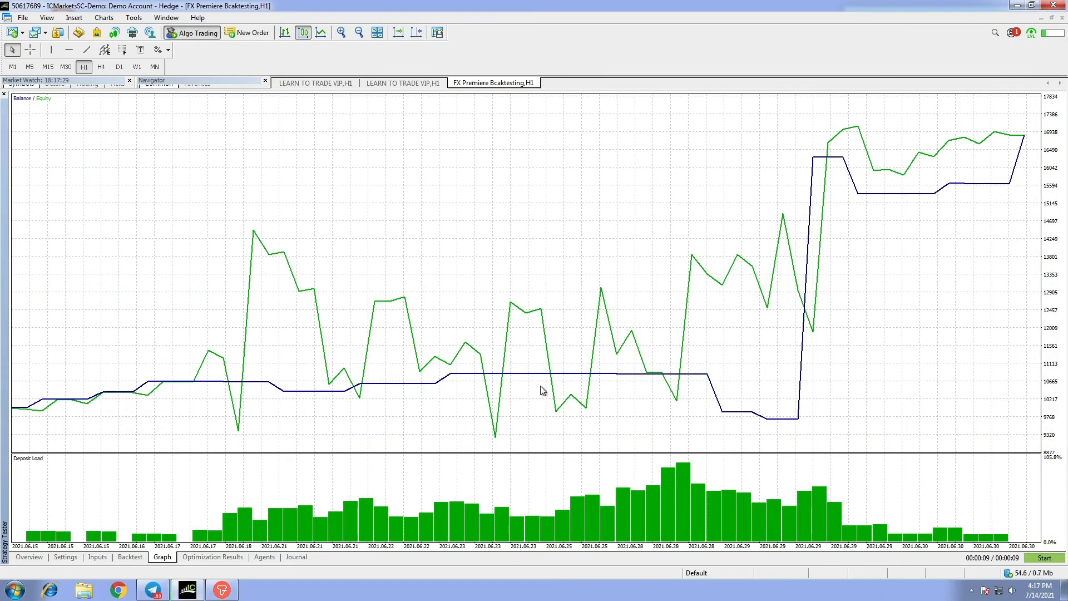
mouse_move(817, 334)
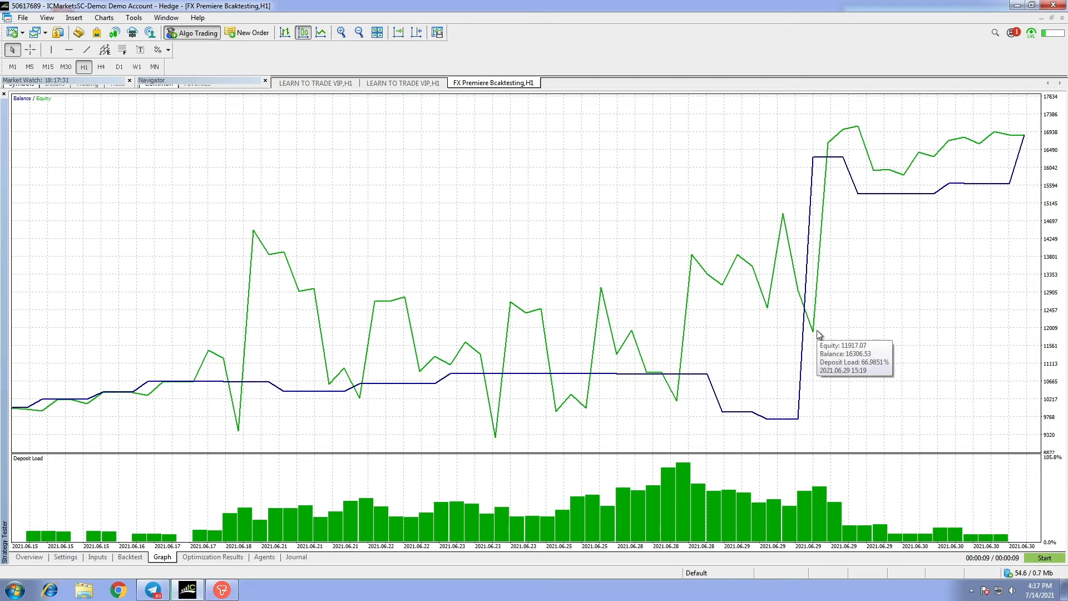
mouse_move(862, 129)
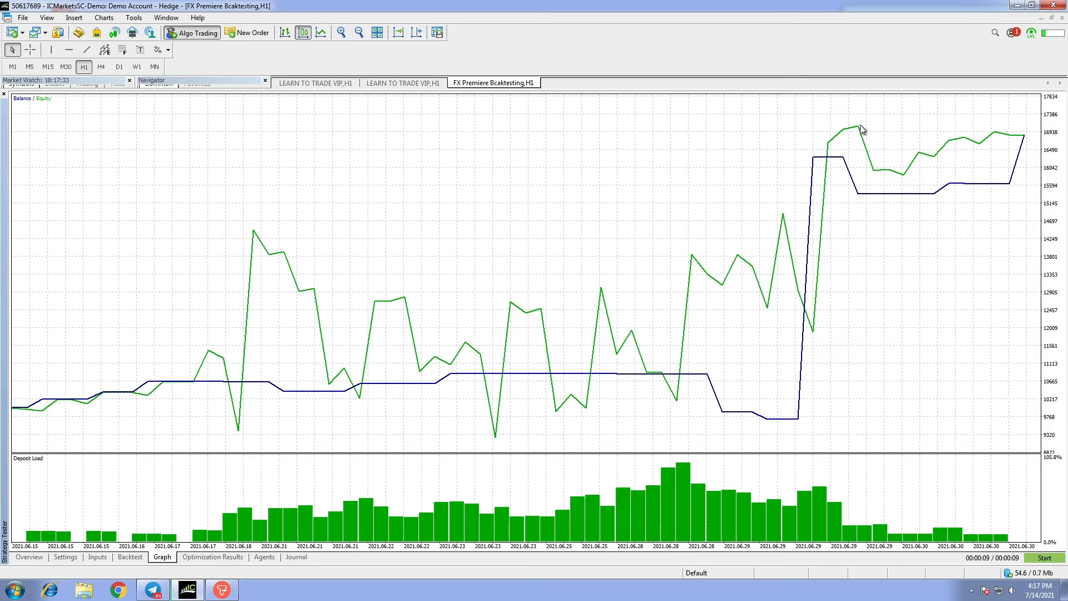
mouse_move(1026, 143)
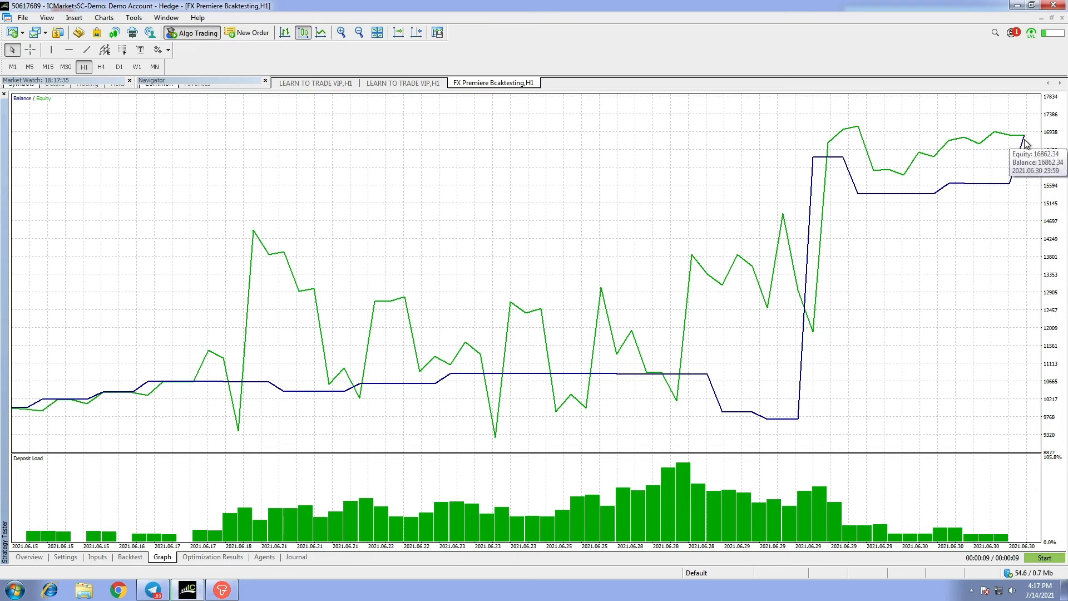
mouse_move(139, 546)
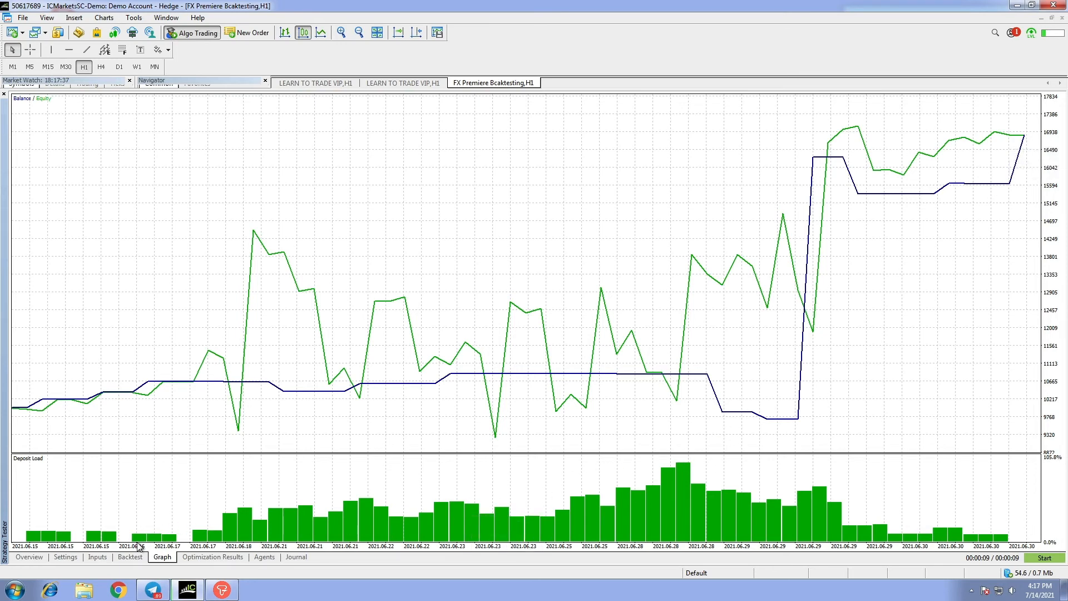
Return to the Backtest statistics after confirming final balance and equity of 16,862.34.
left_click(129, 556)
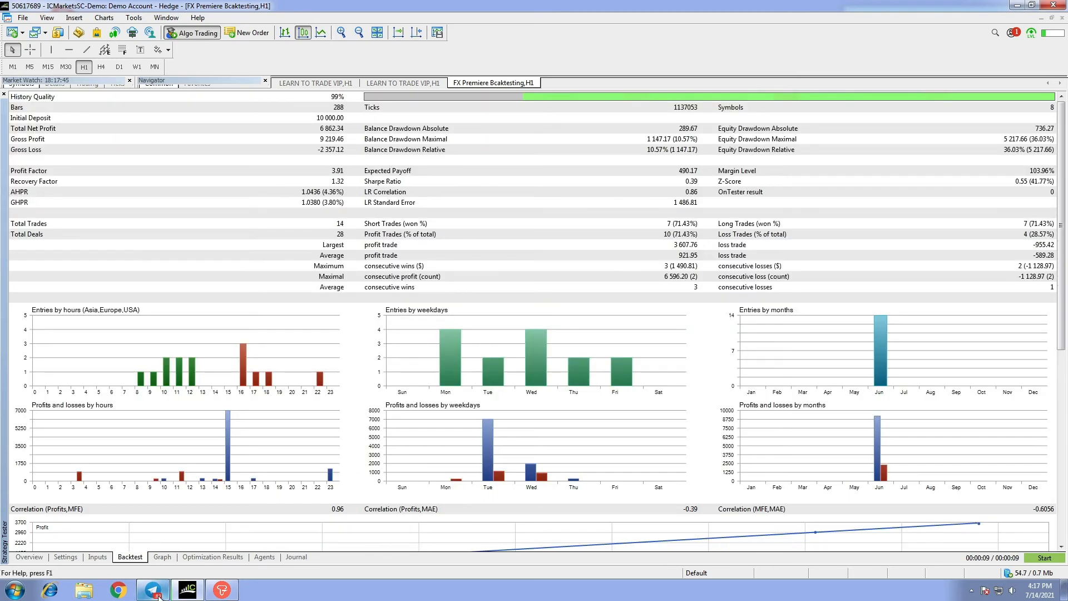
Bring Telegram forward and reopen FxPremiere Signals from the chat list.
left_click(152, 588)
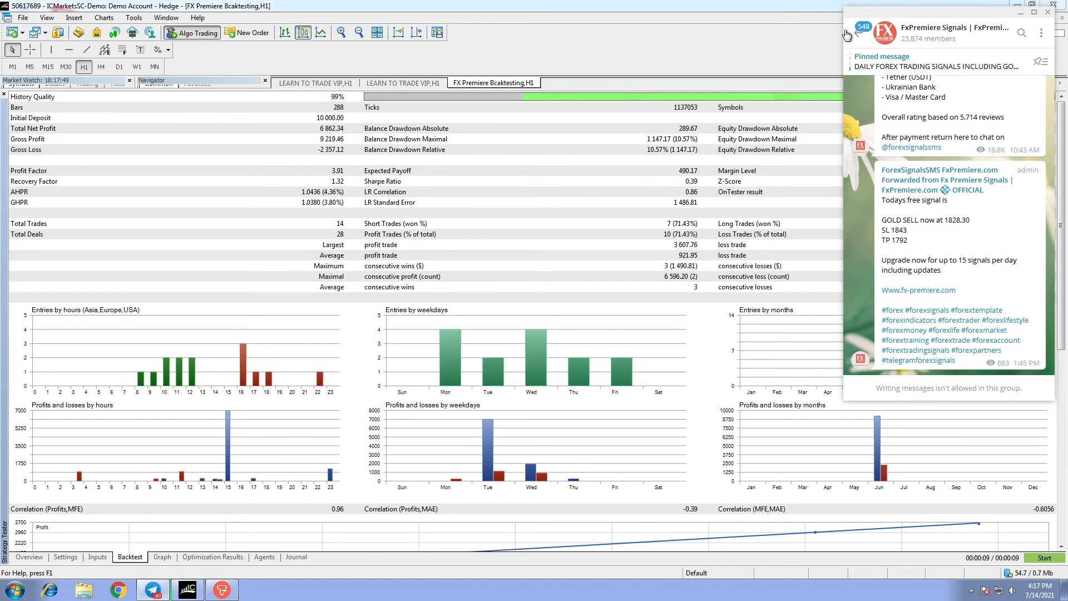
left_click(848, 34)
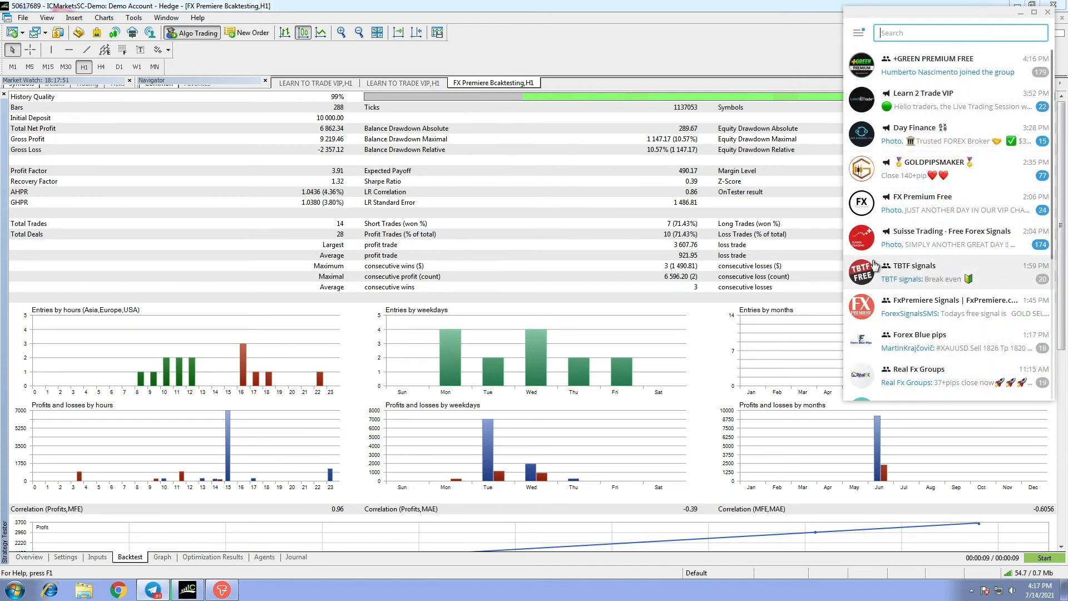
left_click(951, 306)
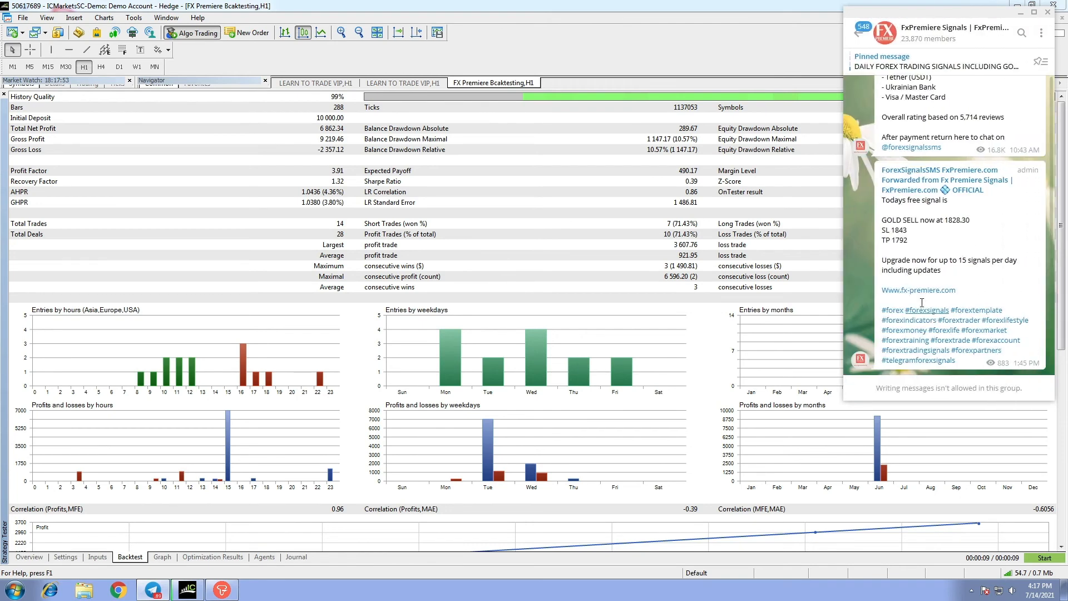